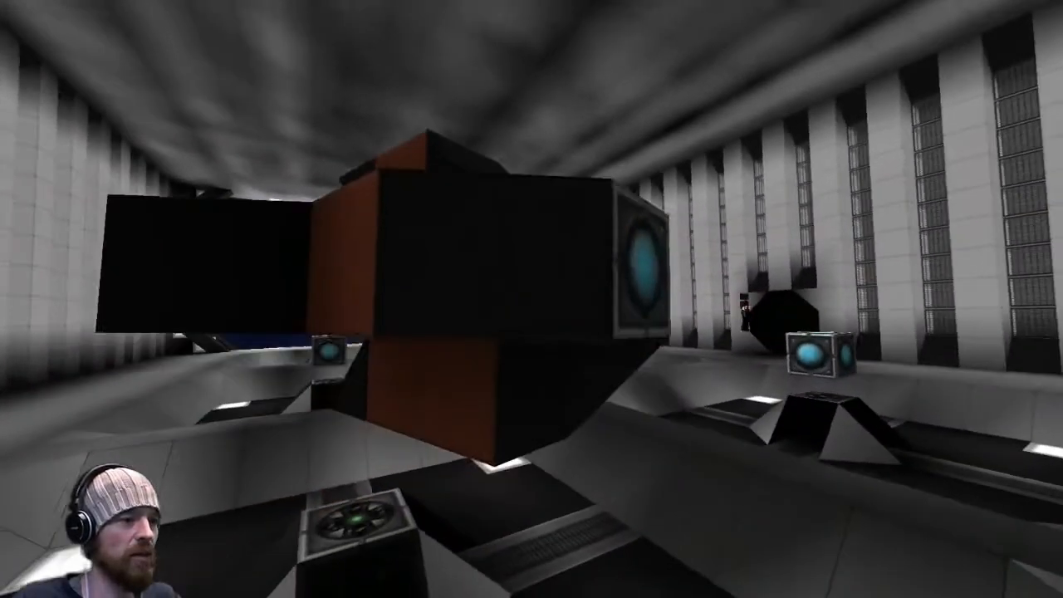
mouse_move(531, 299)
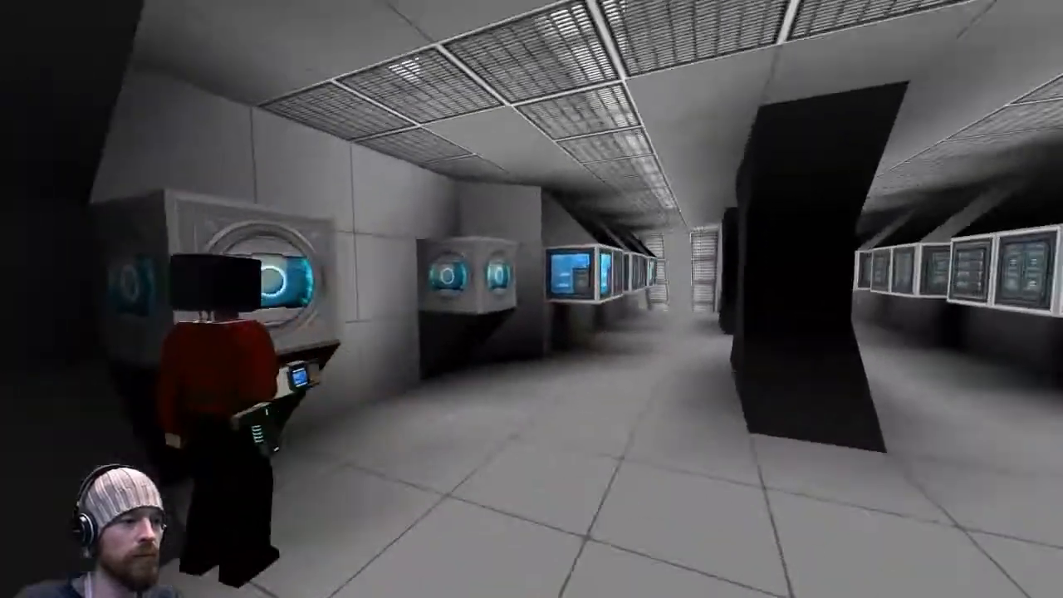
mouse_move(531, 298)
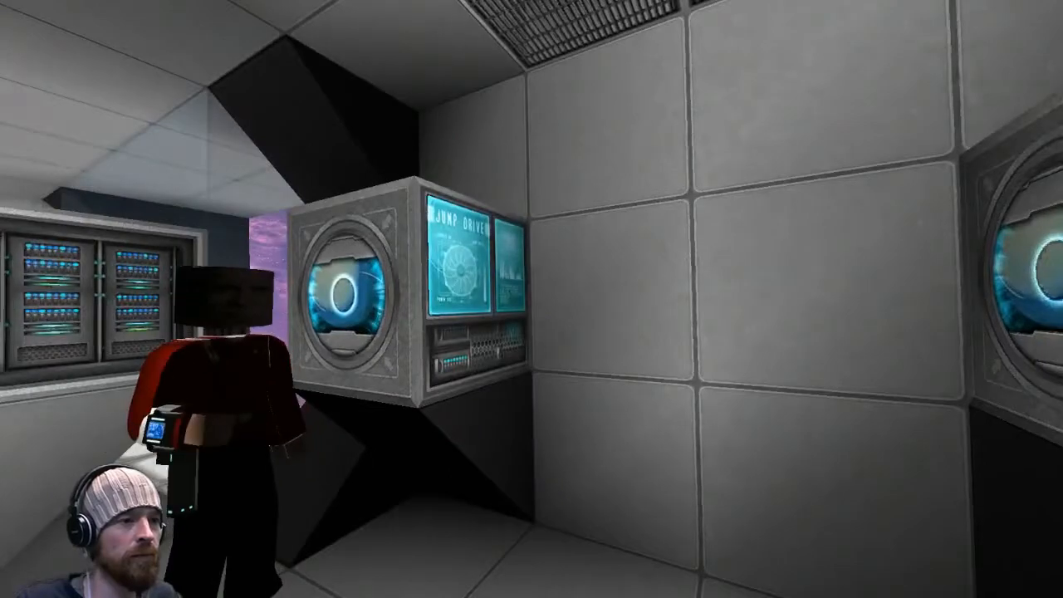
mouse_move(532, 299)
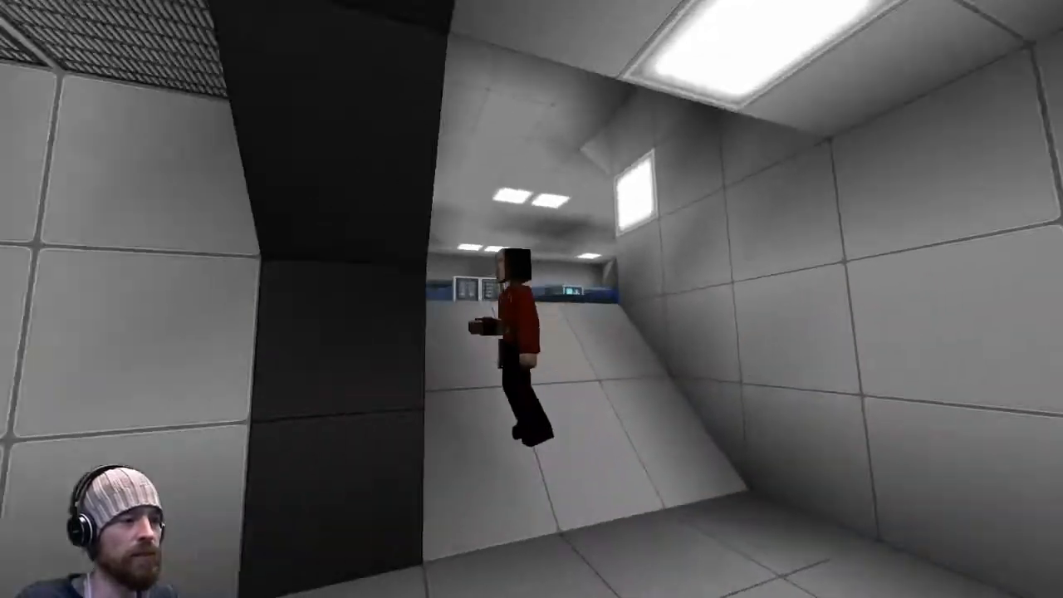
mouse_move(531, 299)
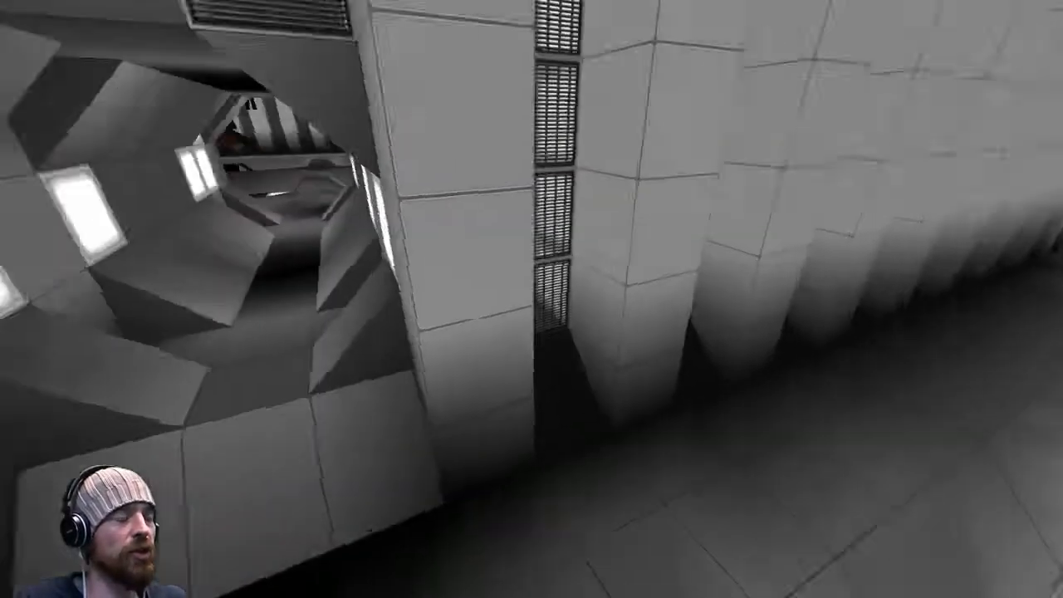
mouse_move(531, 299)
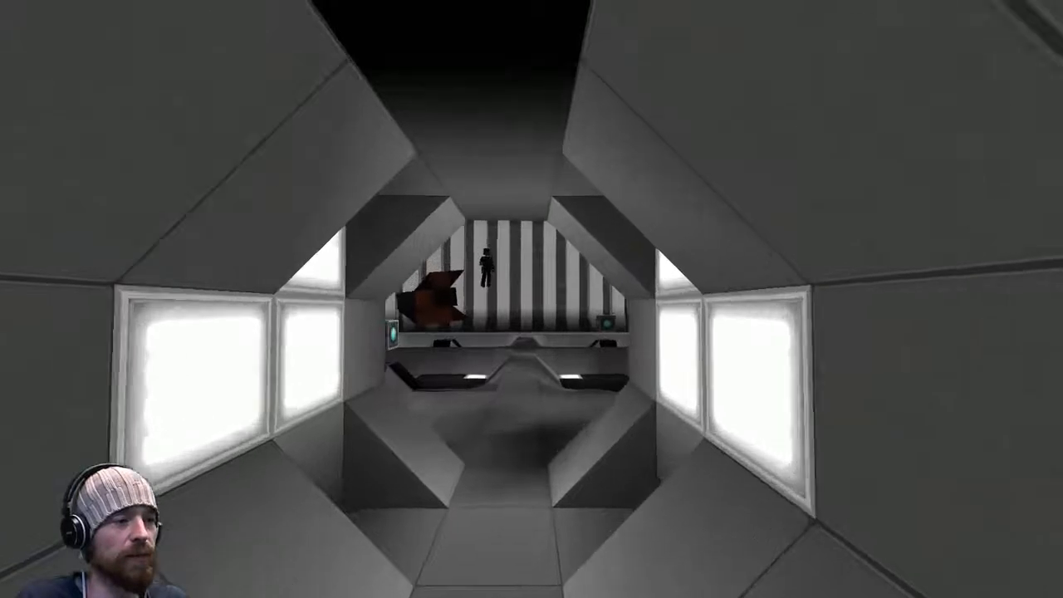